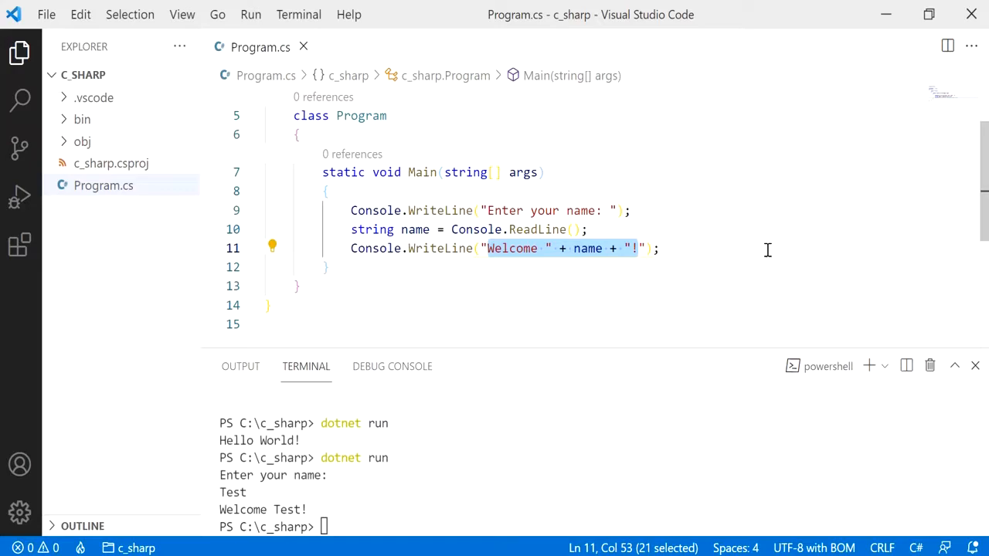
mouse_move(637, 212)
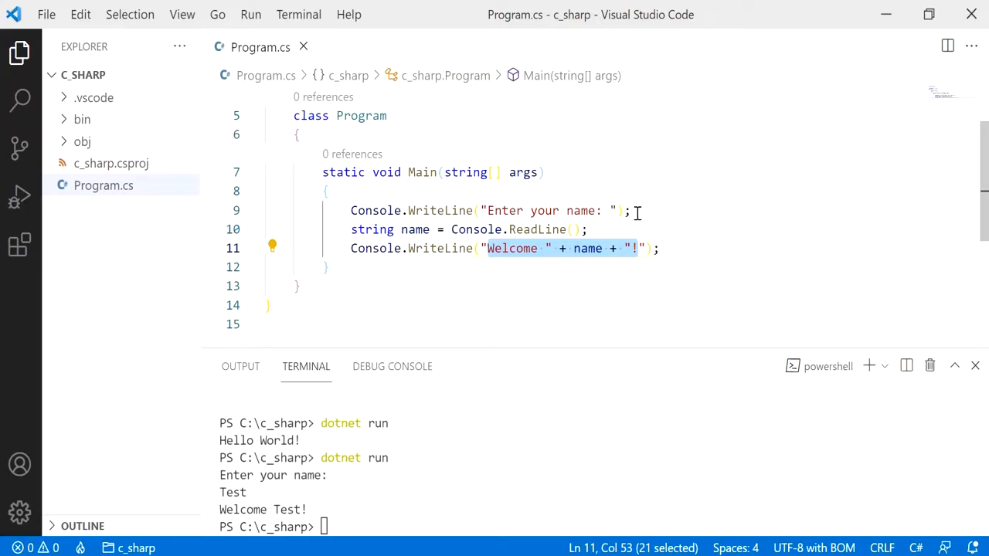
mouse_move(663, 224)
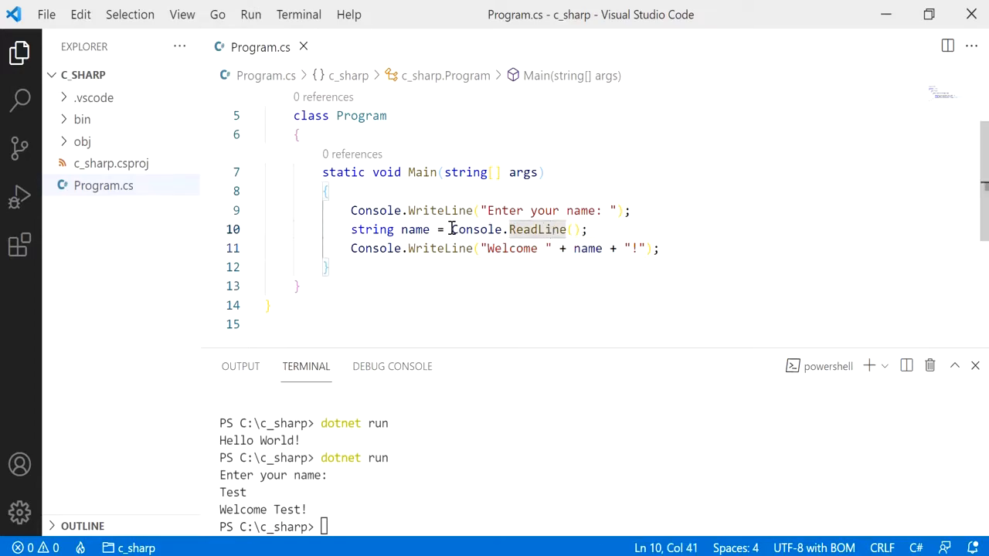
Insert a blank line after the Console.ReadLine() statement
key(Enter)
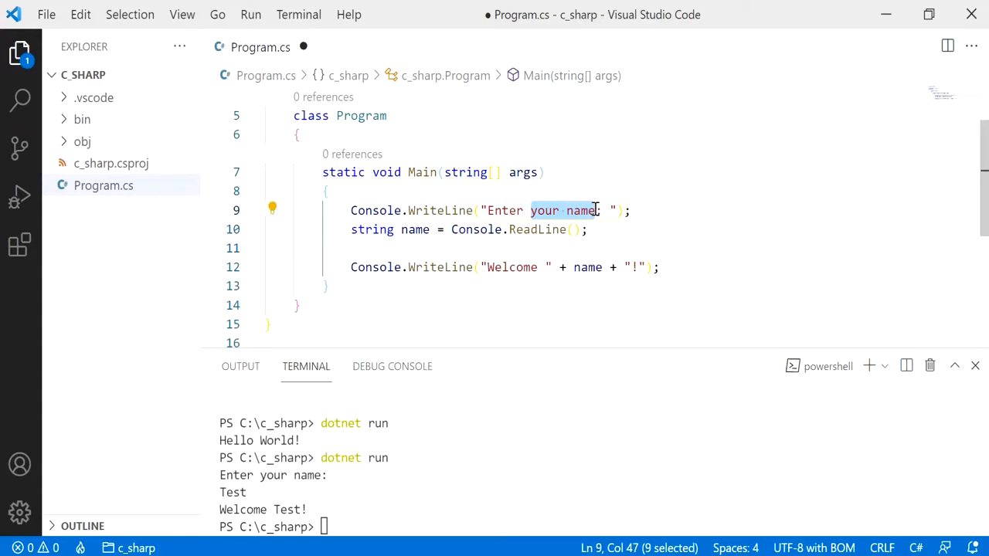
Change the prompt to "Enter a double value: " and declare double number for the input
text(a double)
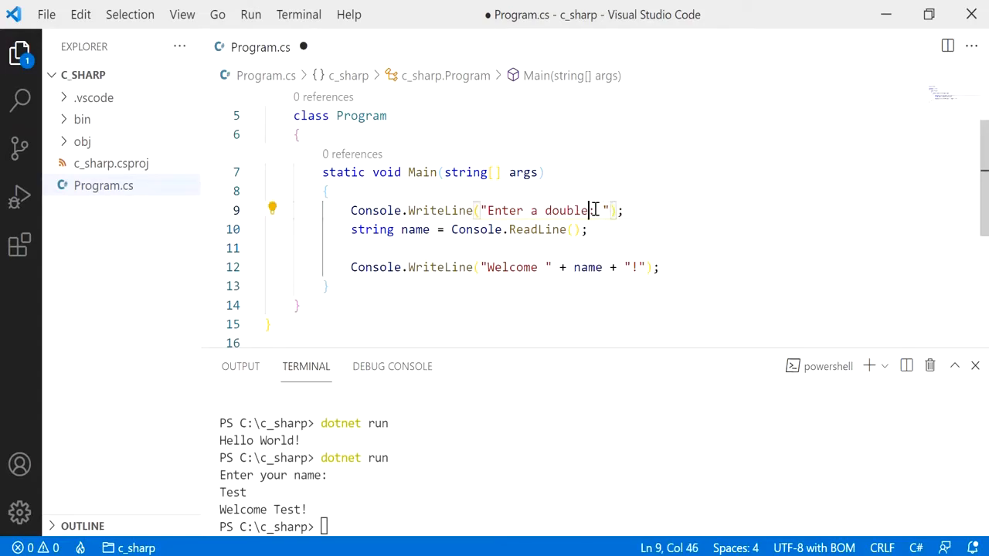
text(value:)
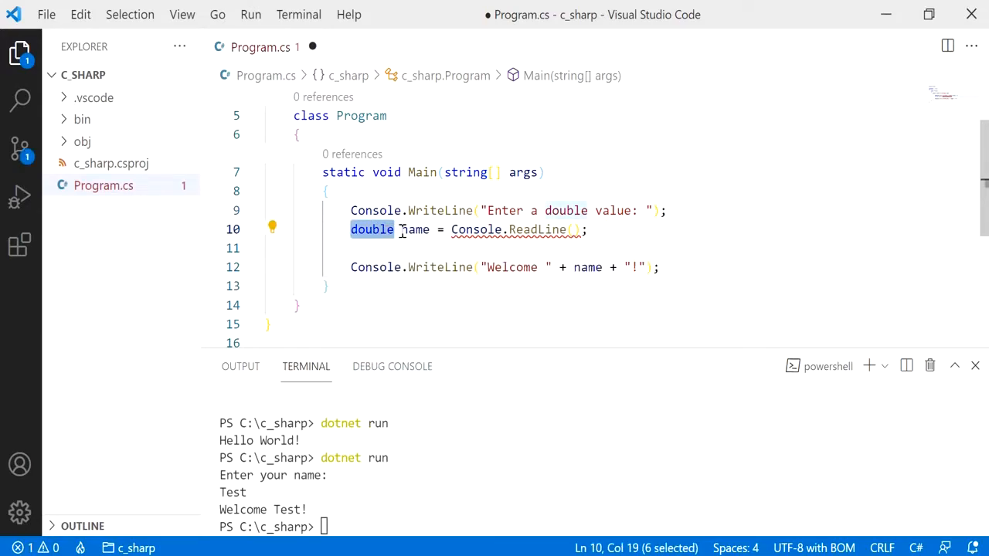
text(number)
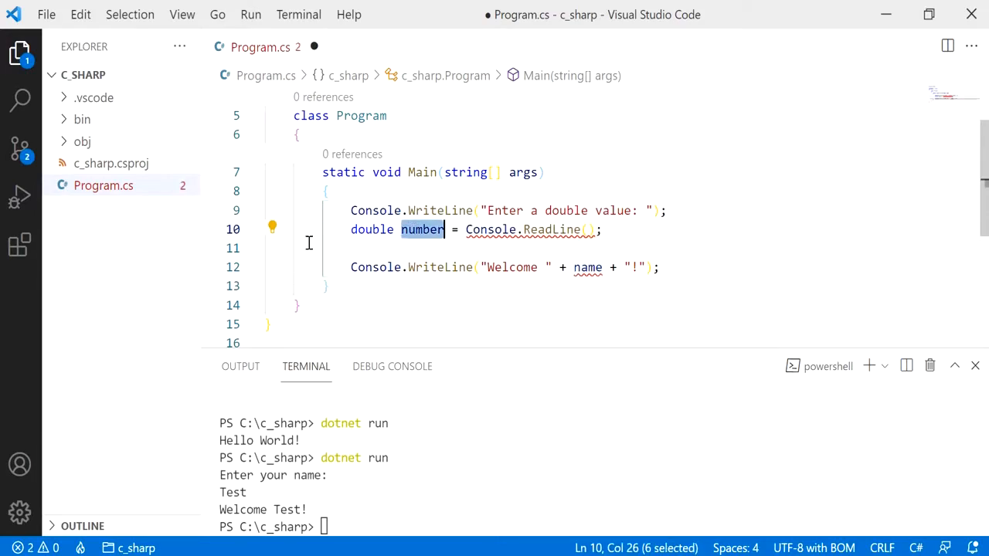
mouse_move(494, 240)
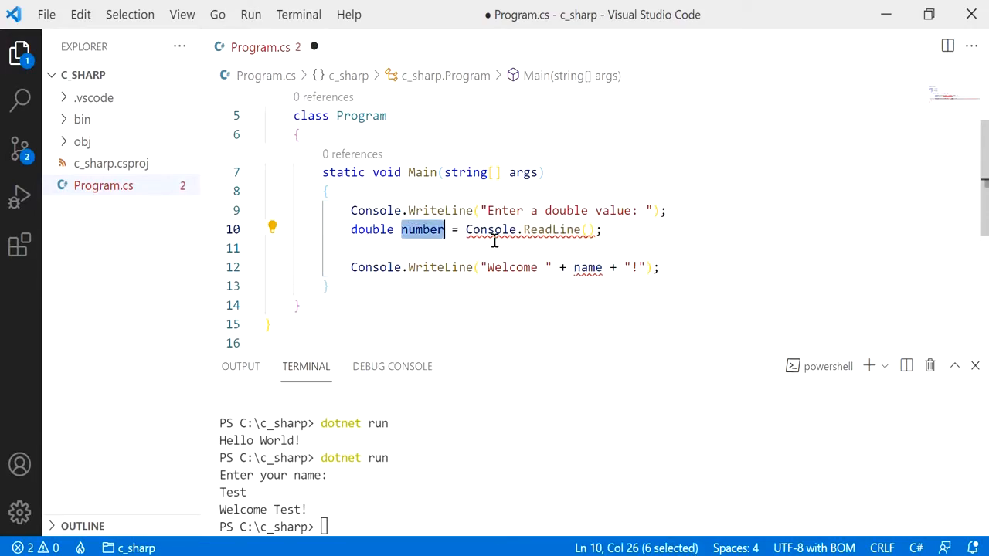
mouse_move(553, 228)
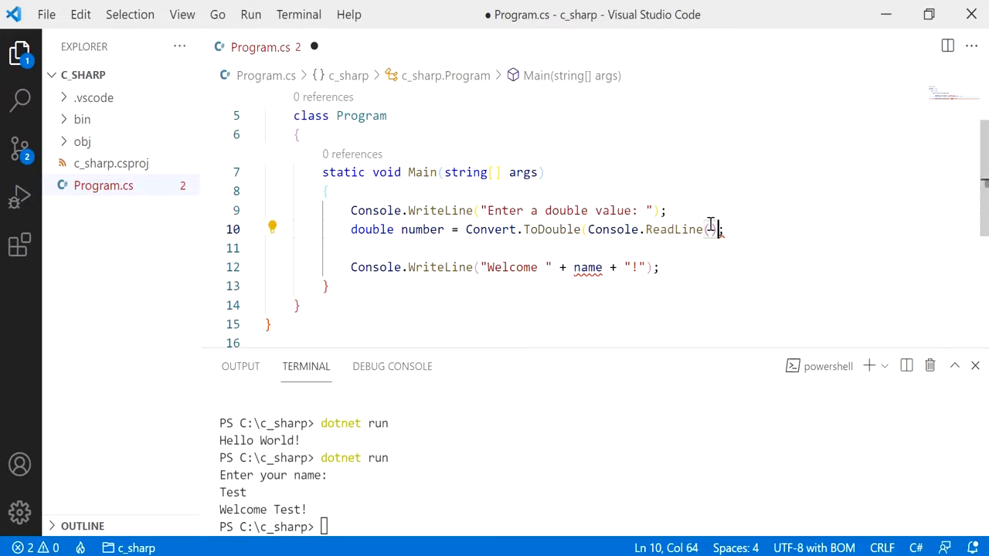
Wrap Console.ReadLine() in Convert.ToDouble(...) so number receives a double
text())
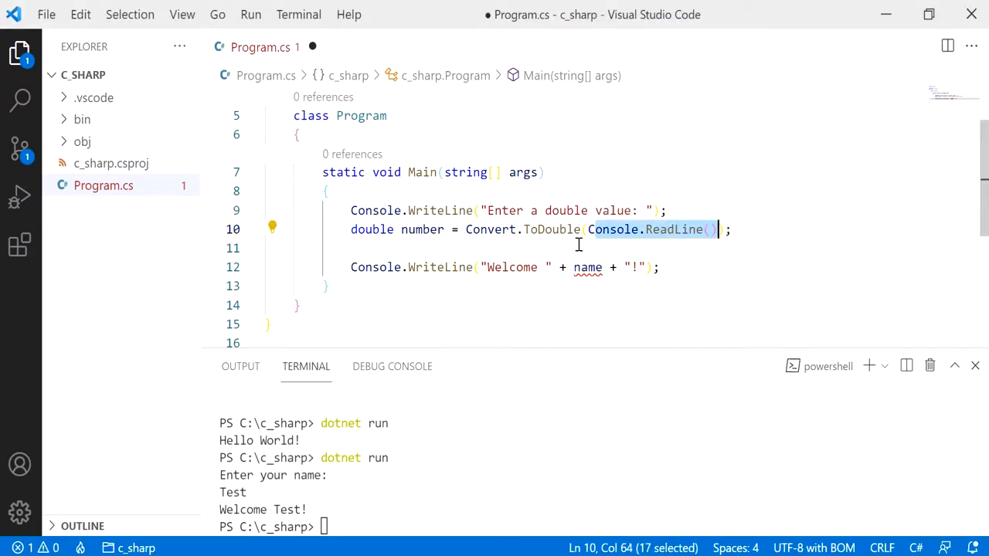
mouse_move(371, 229)
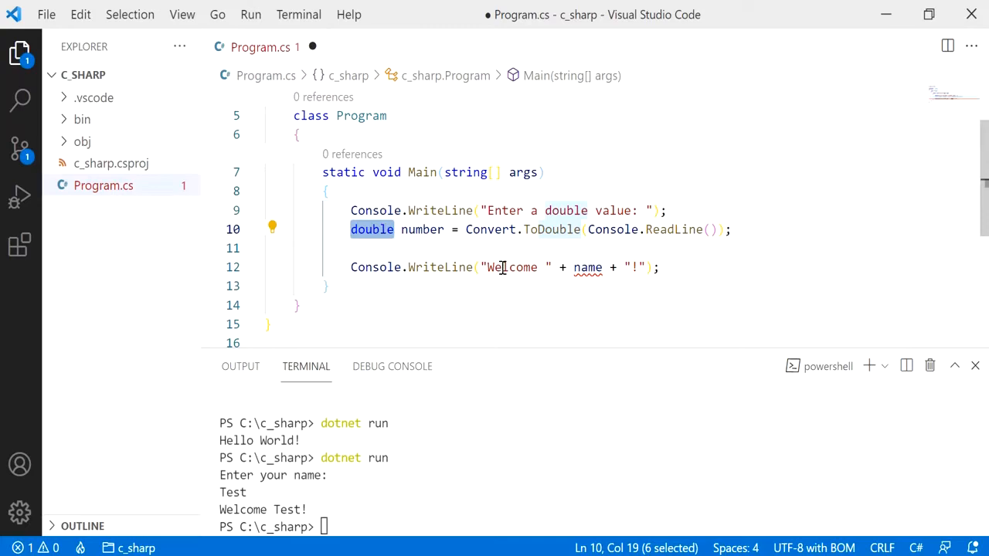
Make the output line "The number is " + number + "!" and save
text(The number is)
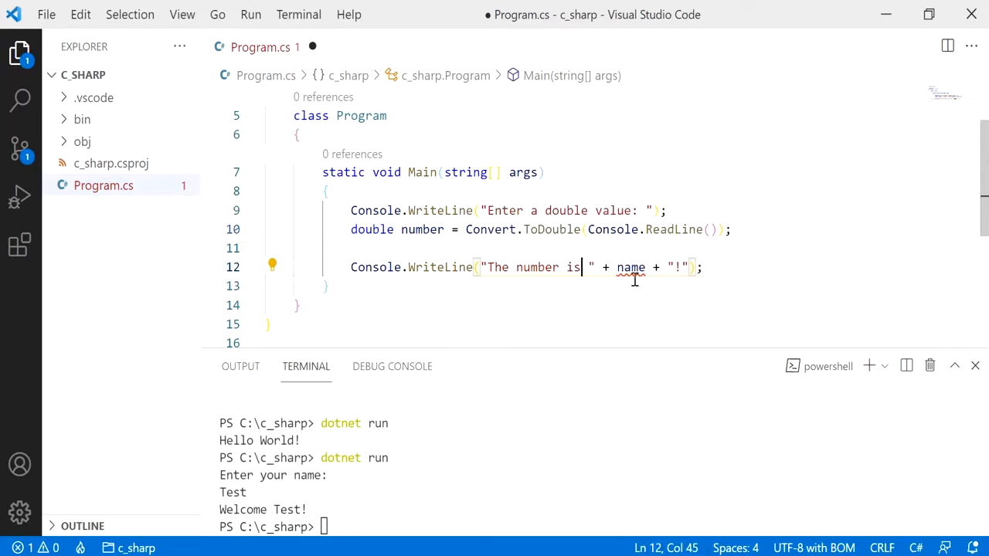
text(number)
click(600, 526)
text(dotnet run)
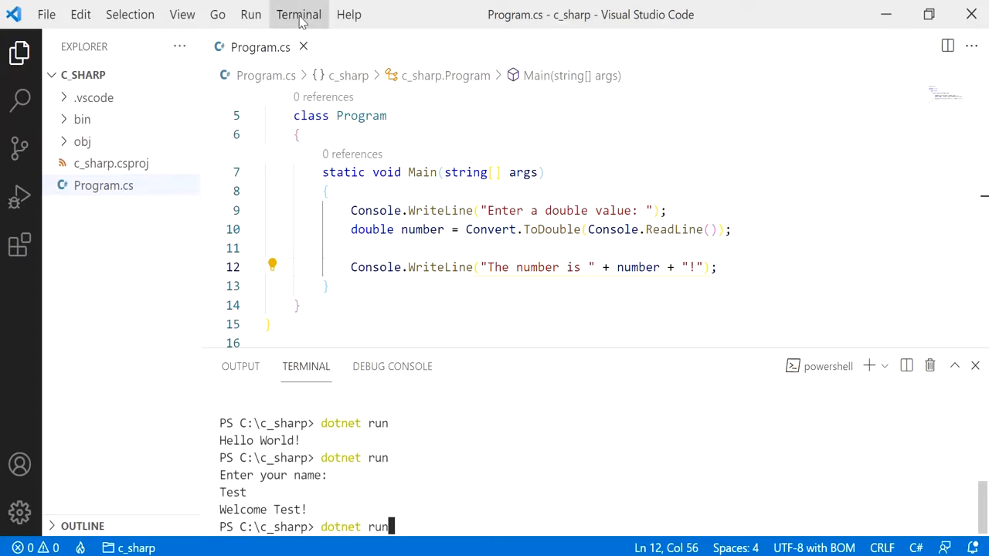
mouse_move(322, 392)
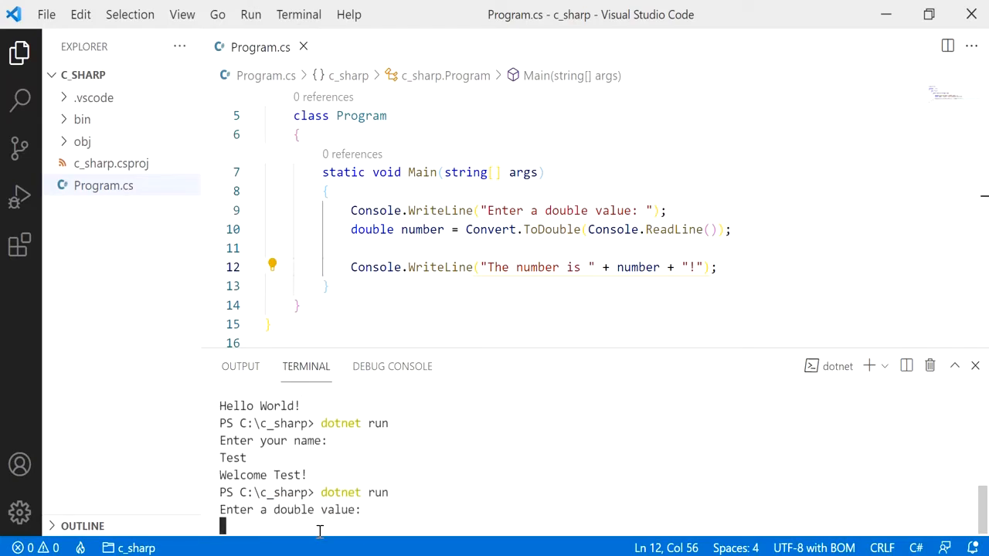
Run with dotnet run, enter 123.23, and confirm "The number is 123.23!" prints
text(123.23)
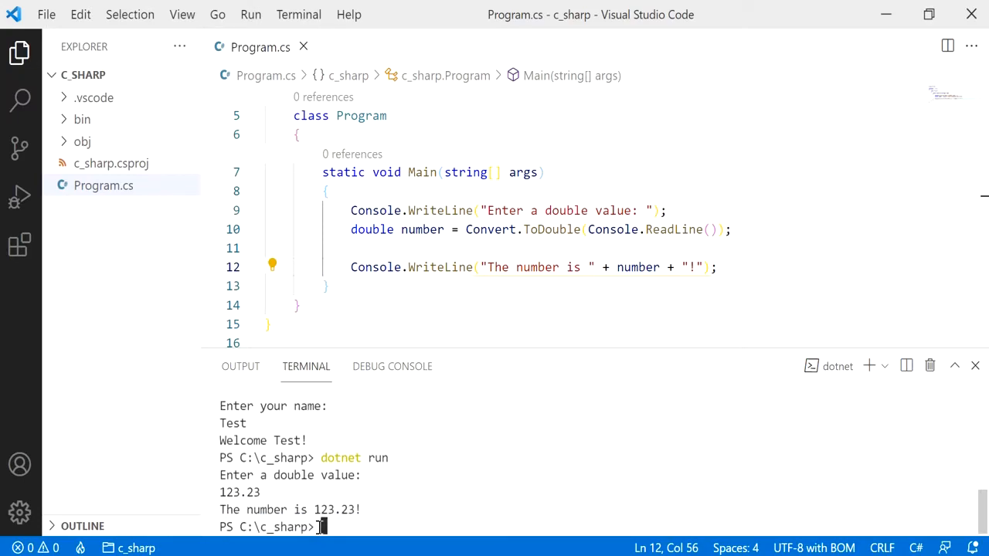
double_click(334, 510)
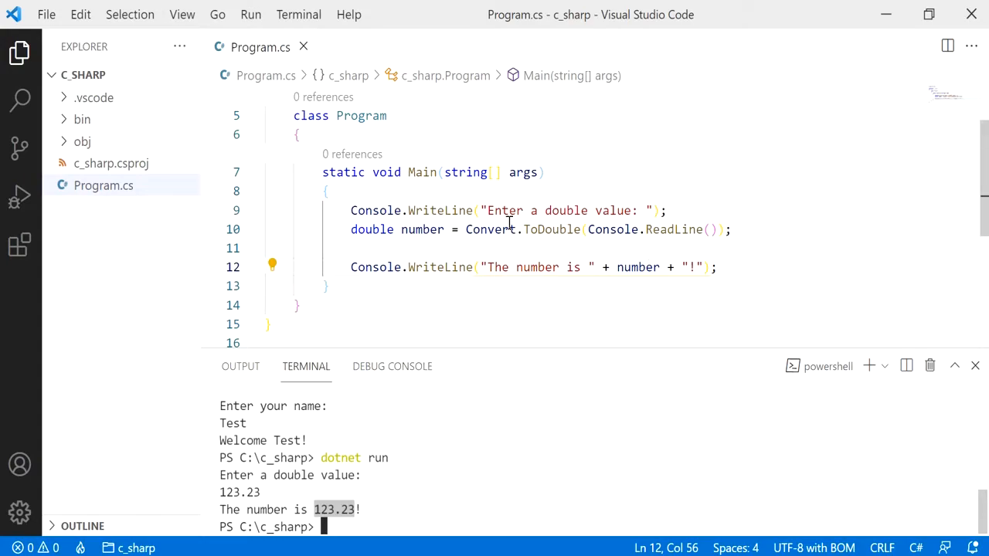
mouse_move(463, 173)
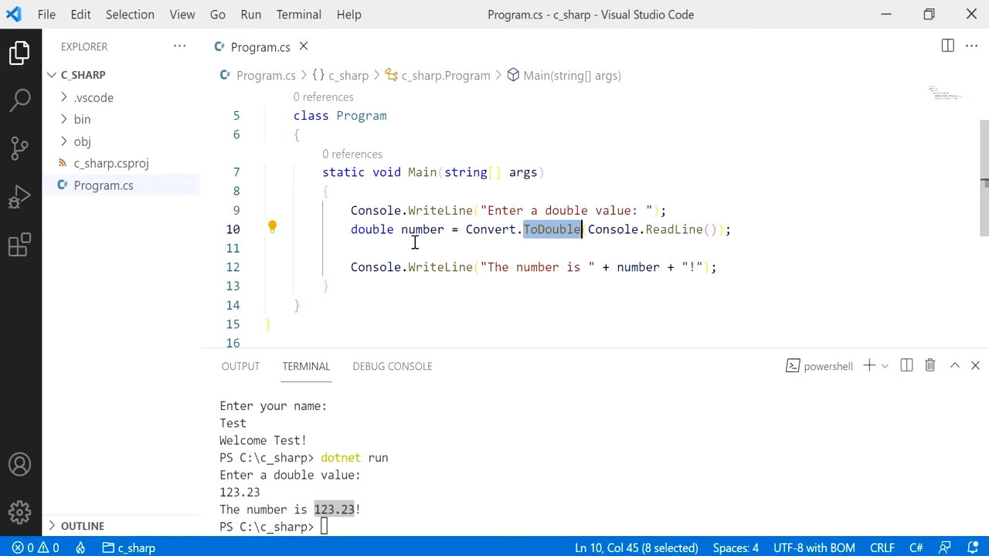
mouse_move(366, 261)
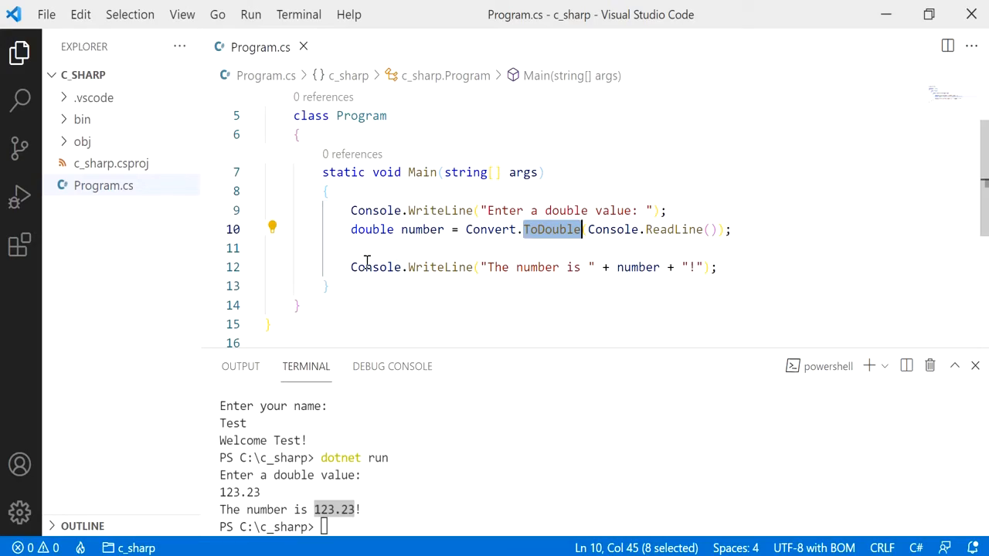